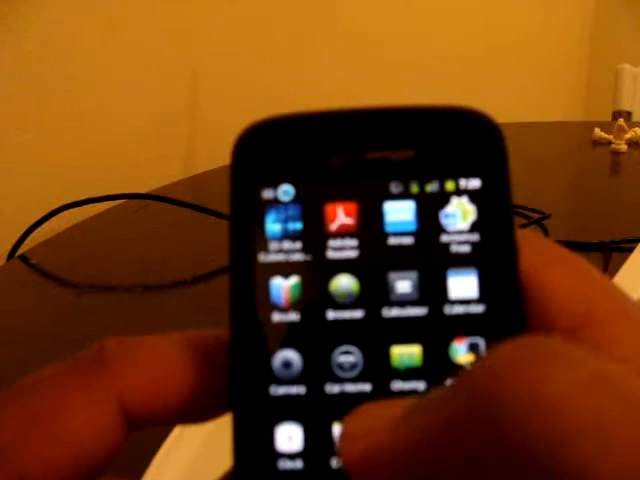
scroll(up, 3)
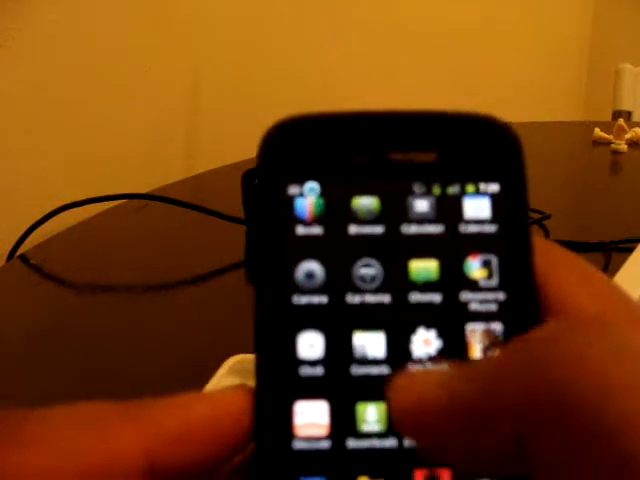